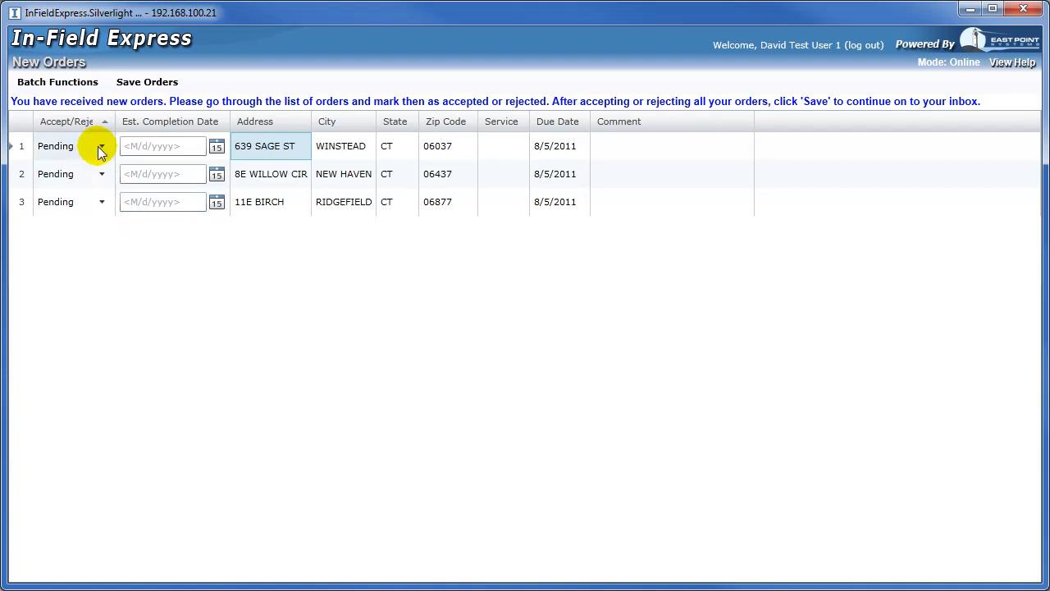
Mark the 639 Sage St order Accepted and the 8E Willow Cir order Rejected.
left_click(72, 146)
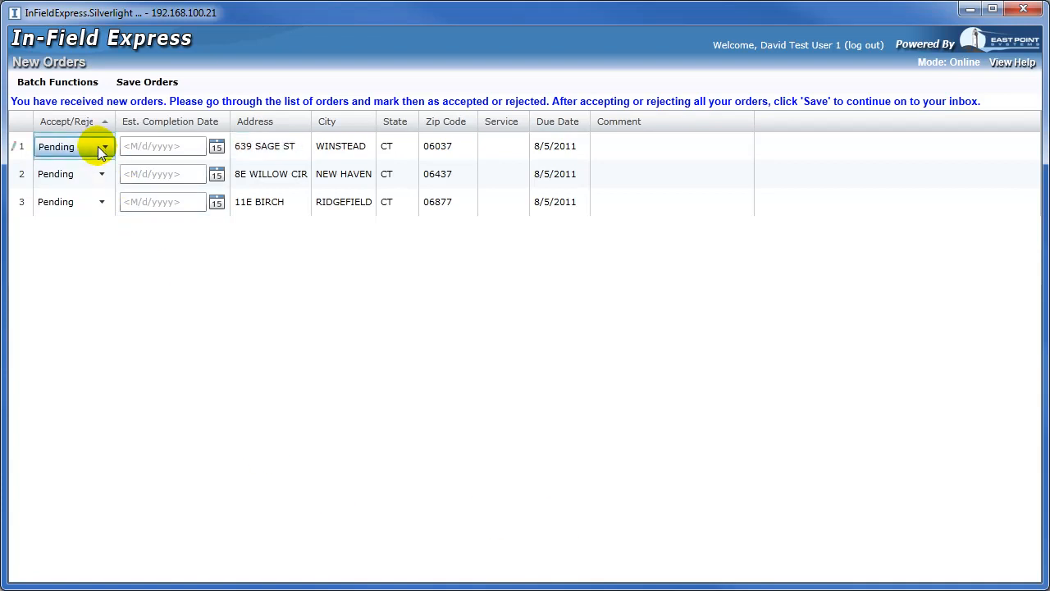
left_click(72, 146)
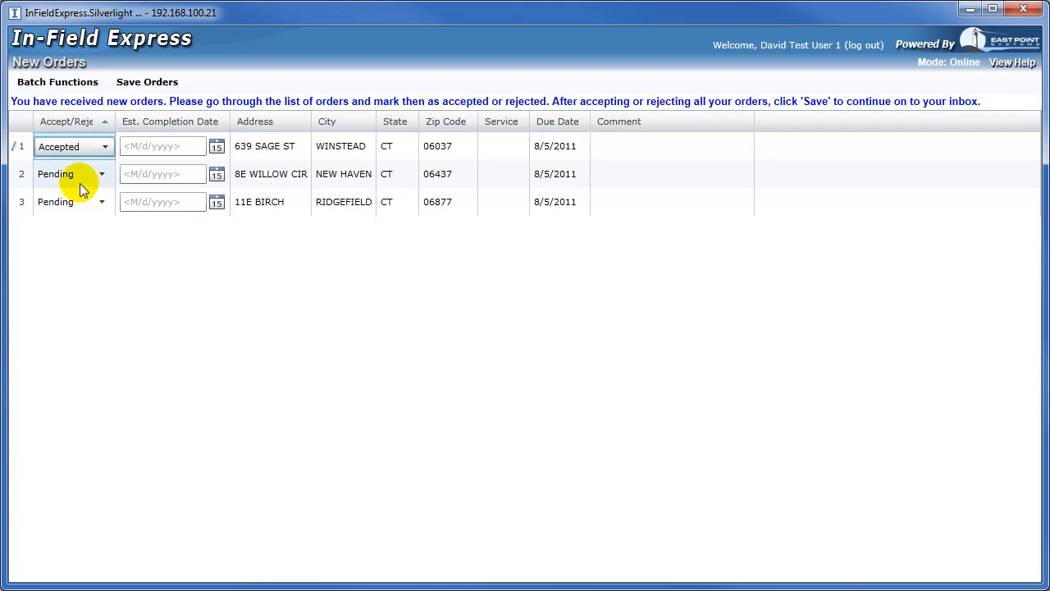
left_click(101, 173)
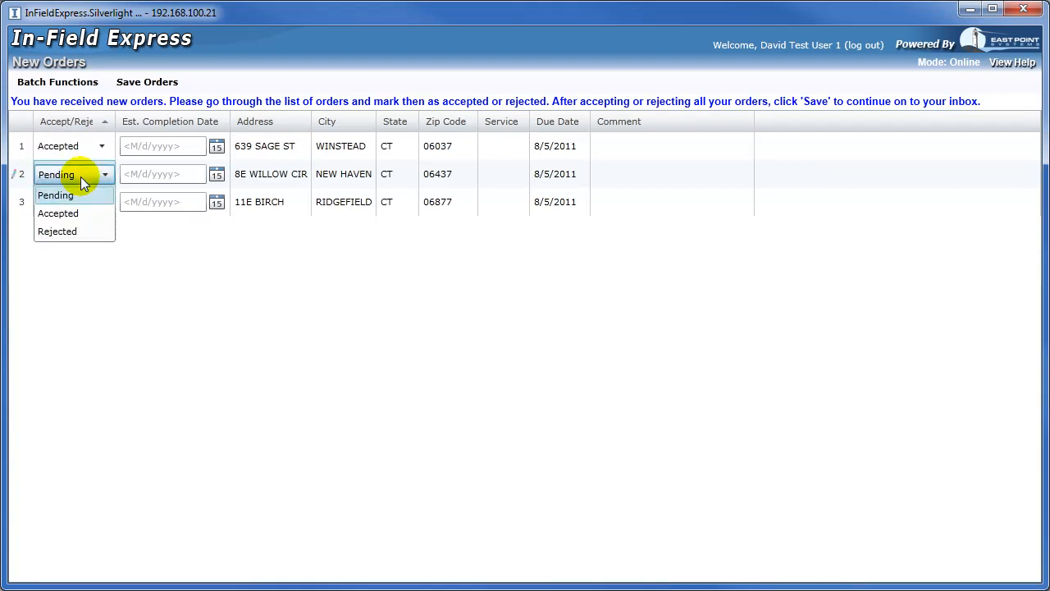
left_click(57, 229)
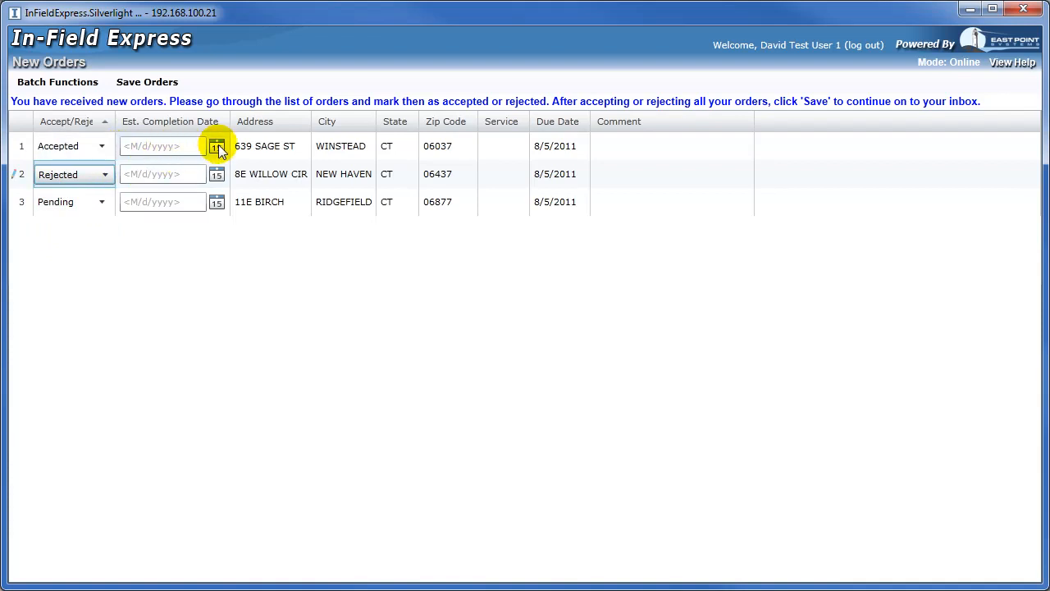
Set the Sage St order's estimated completion date to August 4, 2011 via the calendar.
left_click(216, 146)
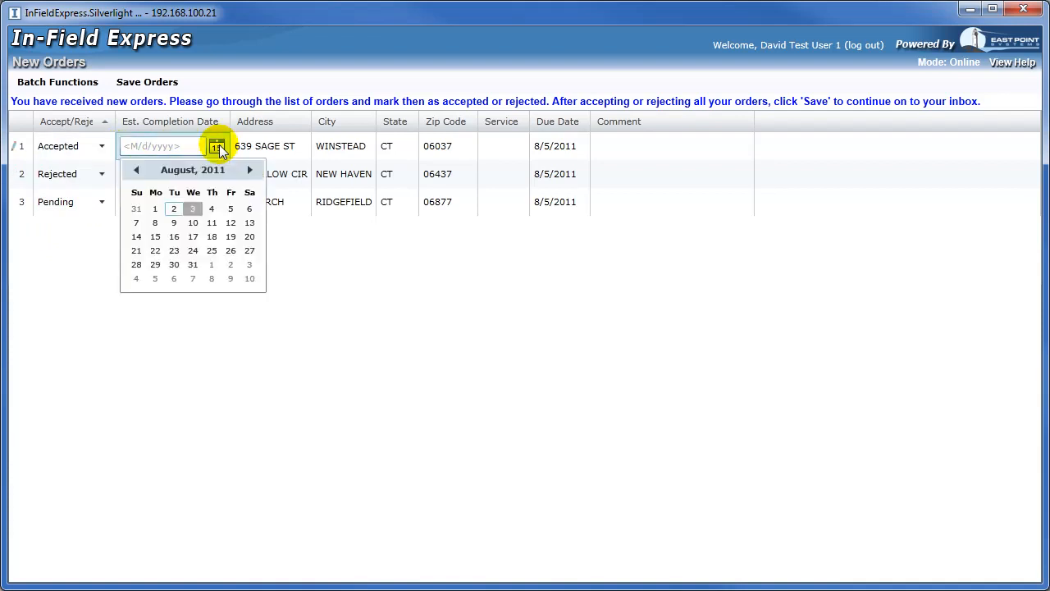
left_click(210, 209)
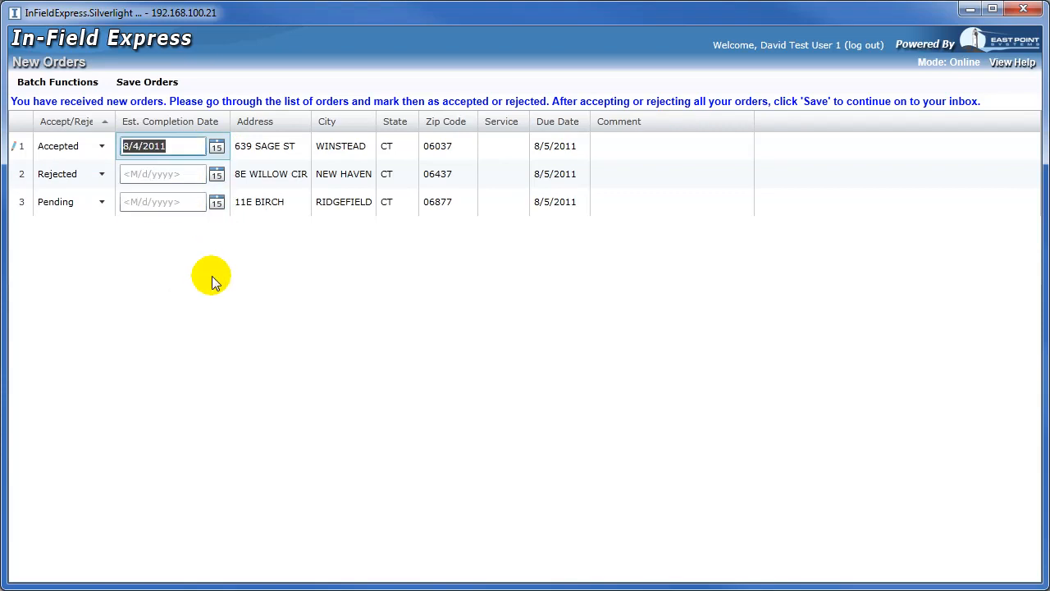
mouse_move(36, 102)
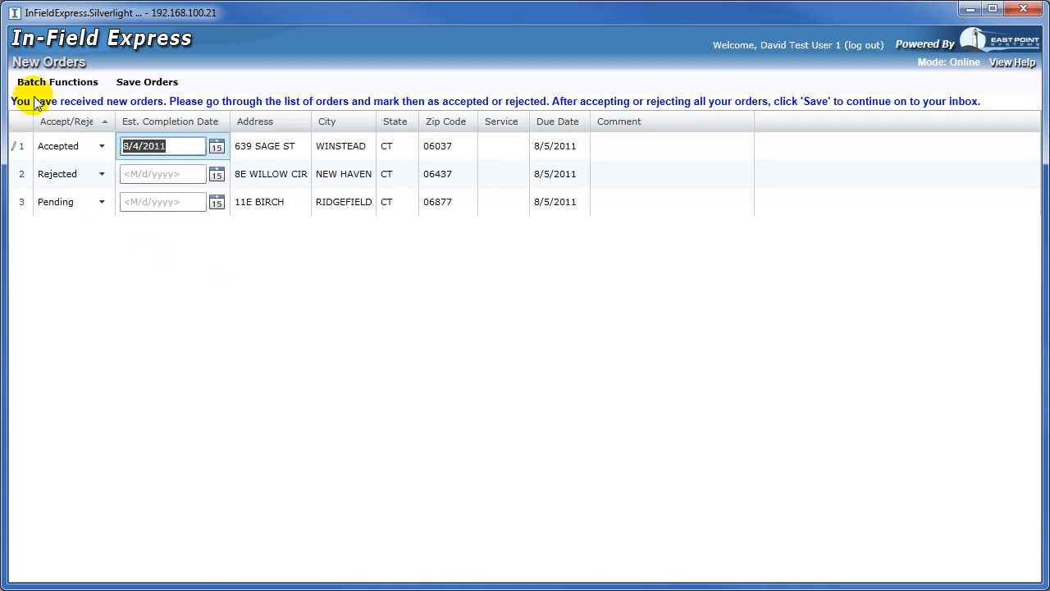
Use Batch Functions to select all new orders and accept them together.
left_click(57, 82)
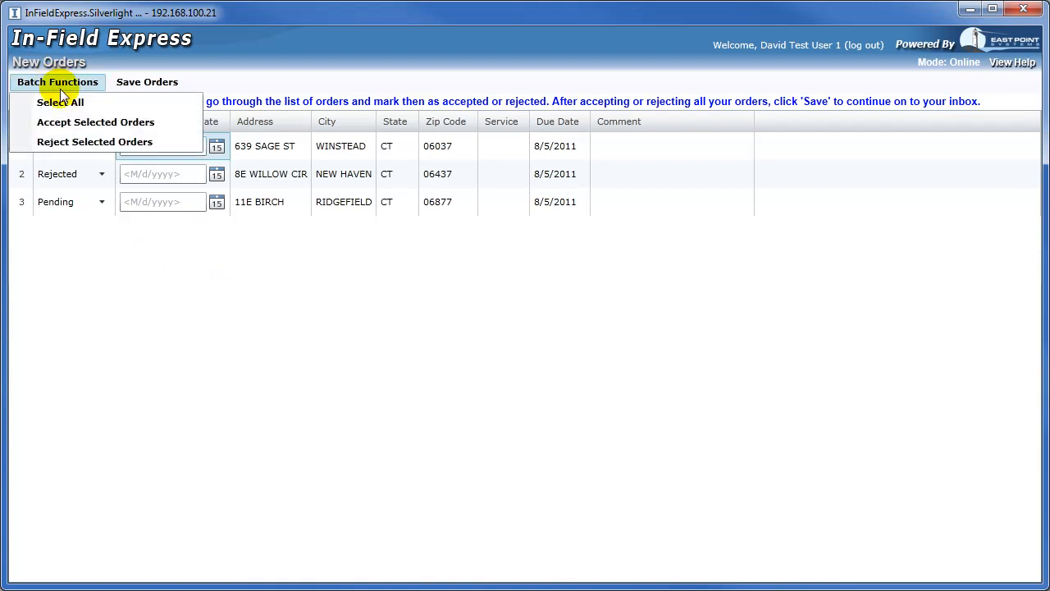
left_click(95, 122)
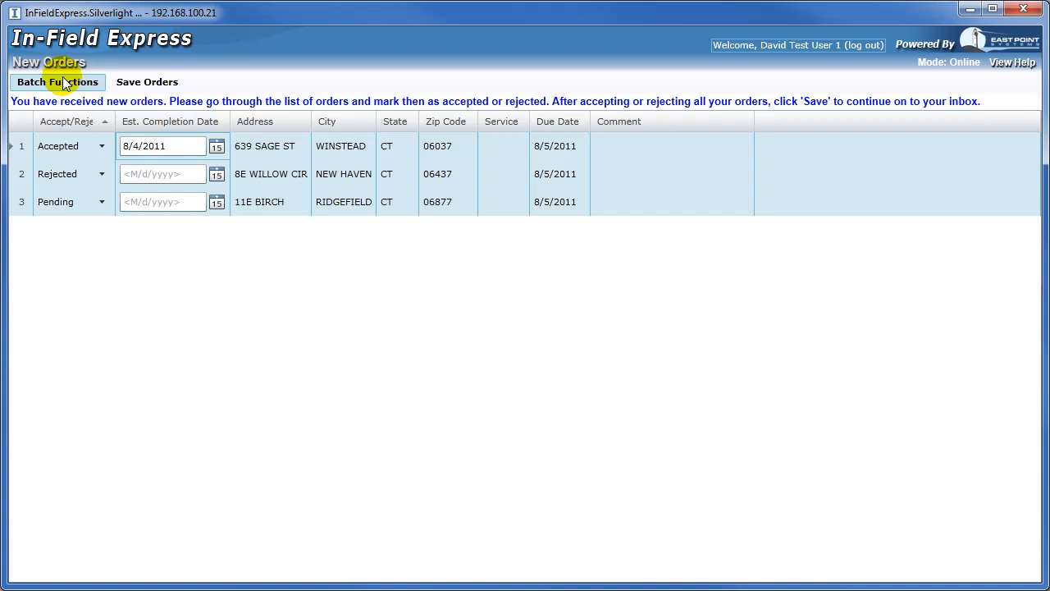
left_click(57, 82)
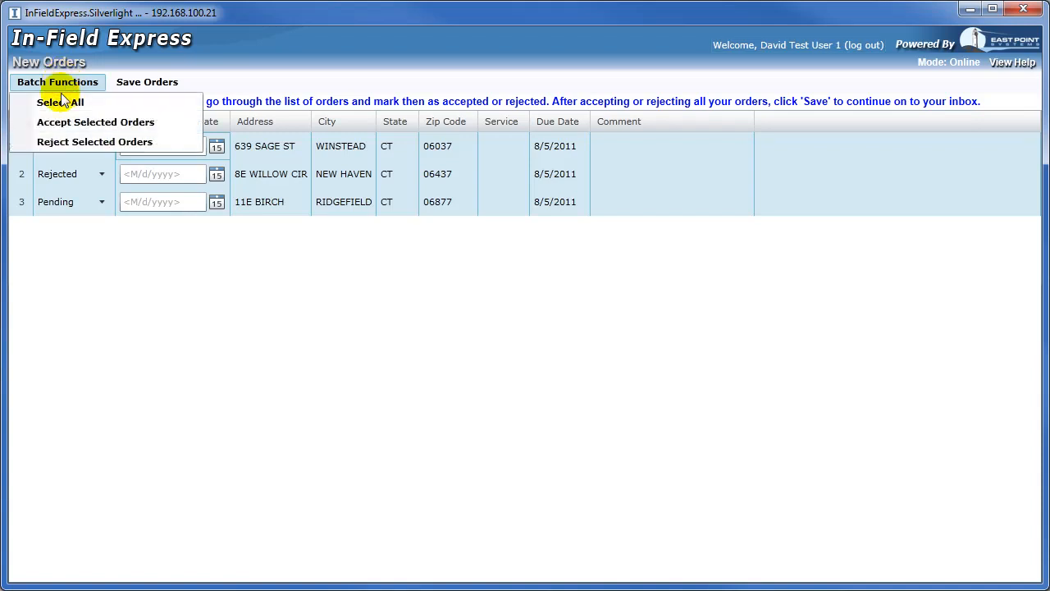
mouse_move(62, 147)
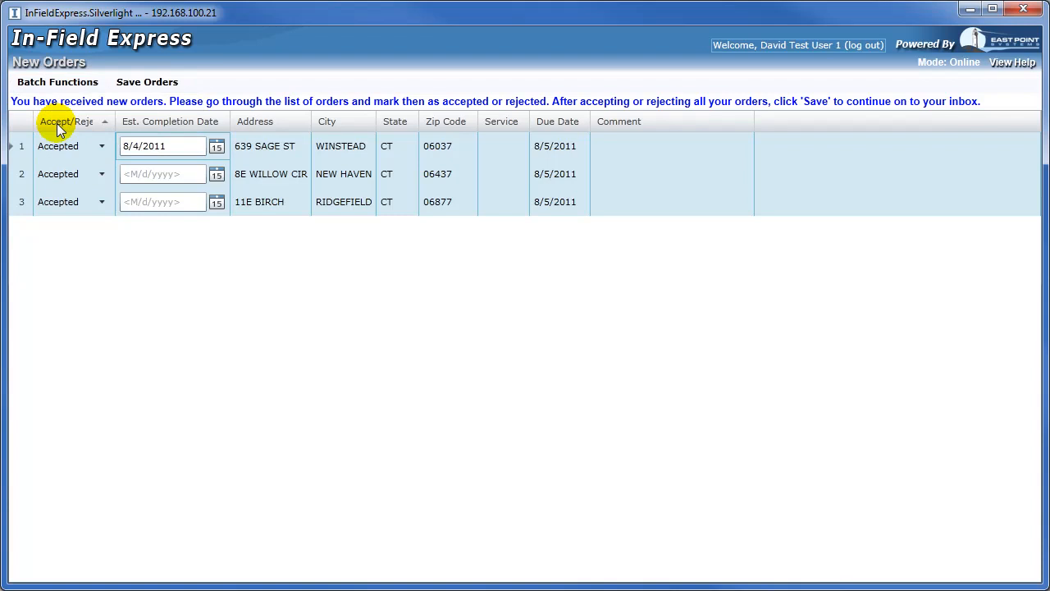
mouse_move(148, 82)
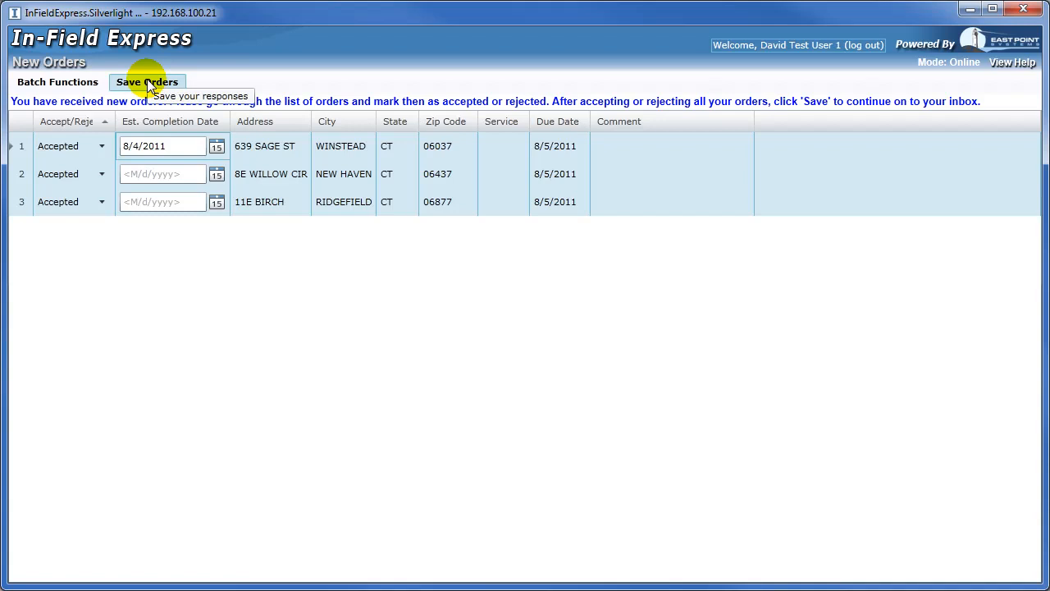
Save the order responses so the inbox of open orders appears.
left_click(148, 82)
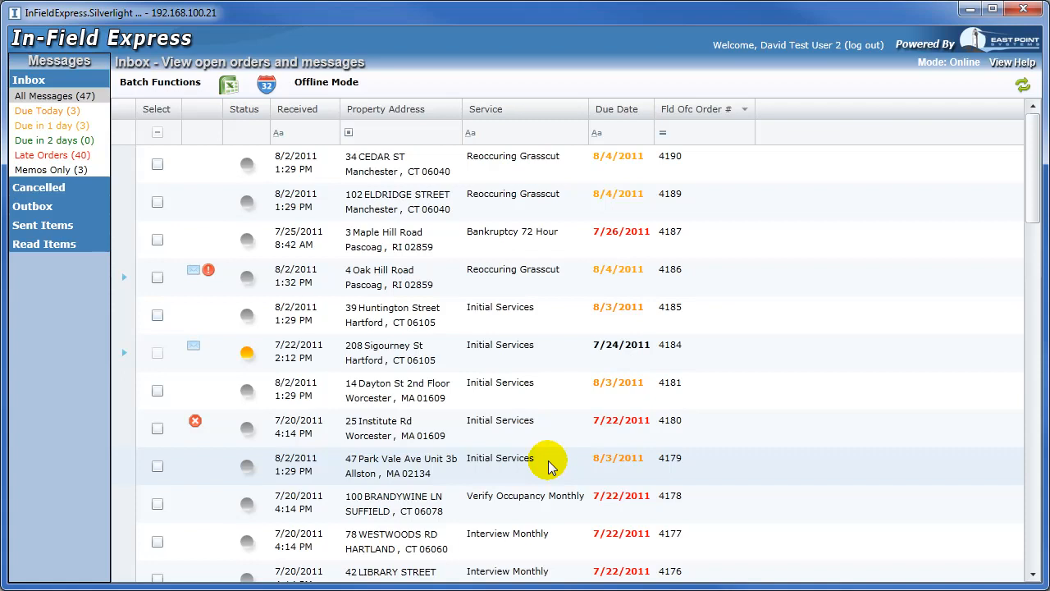
mouse_move(220, 430)
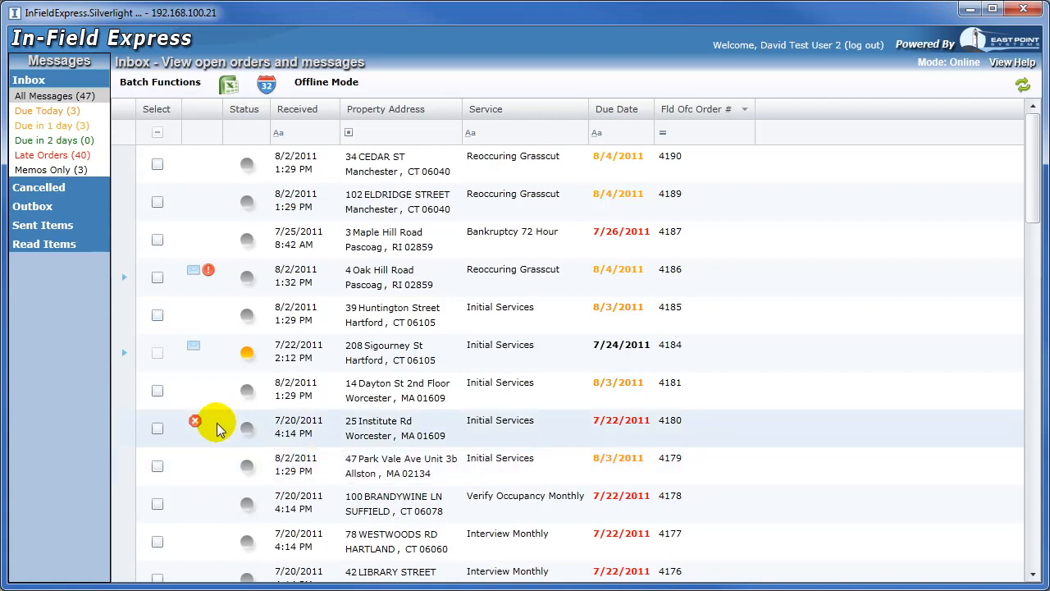
mouse_move(195, 423)
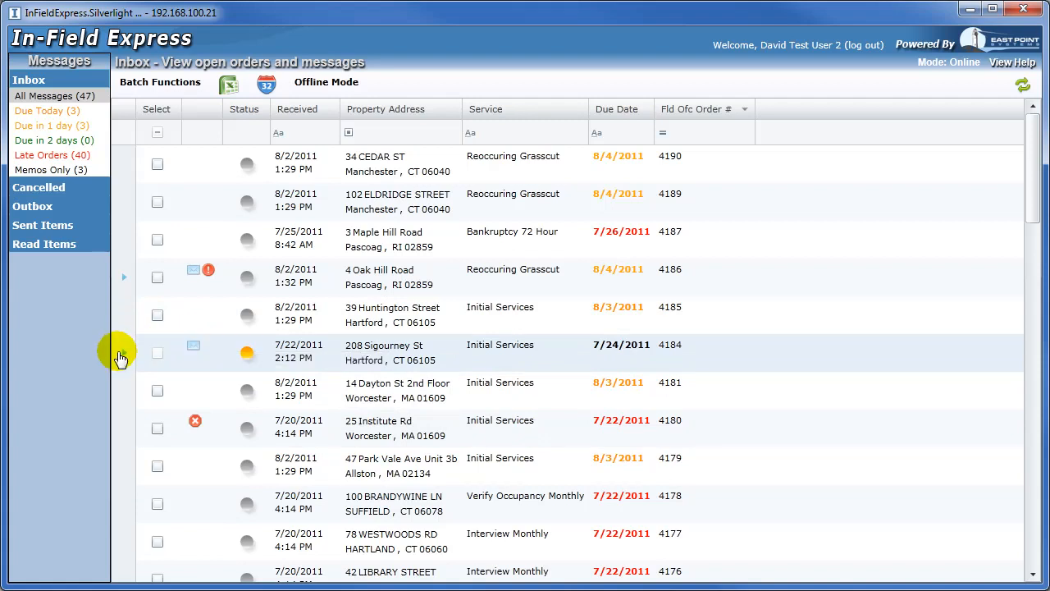
left_click(123, 353)
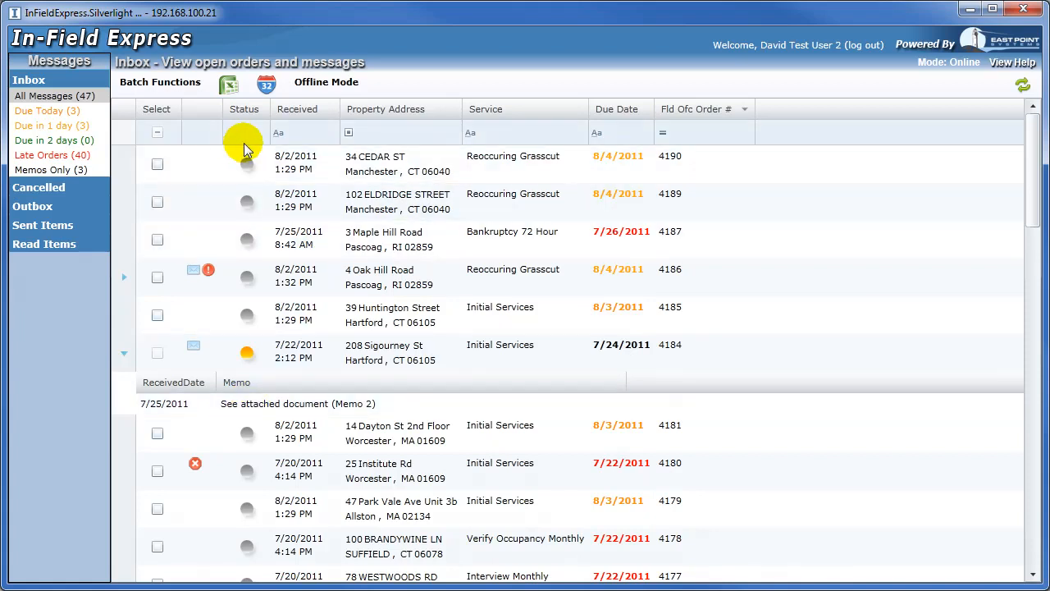
mouse_move(249, 189)
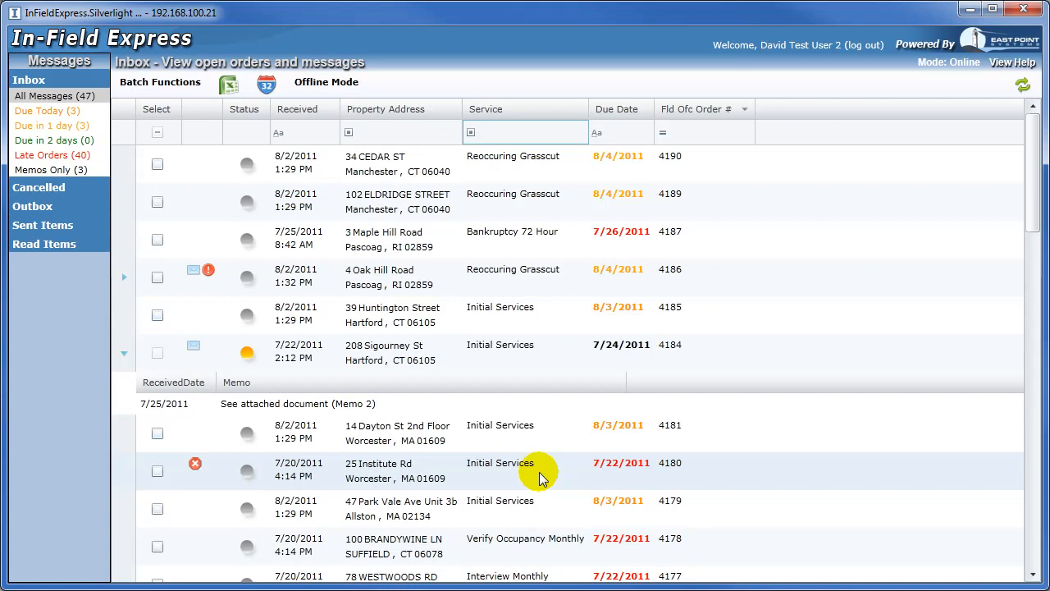
mouse_move(385, 134)
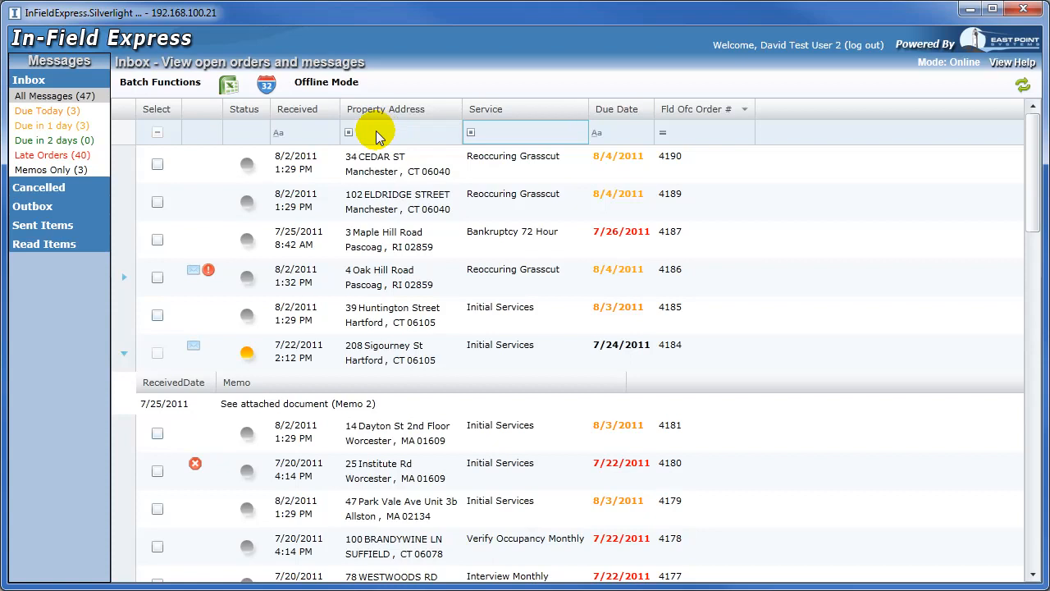
type("c")
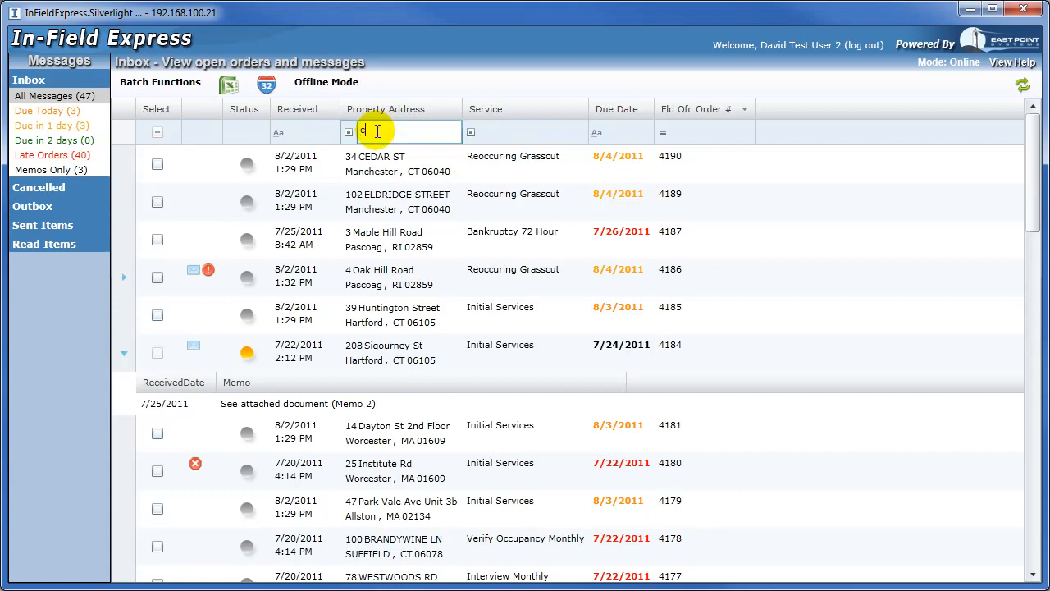
type("edar")
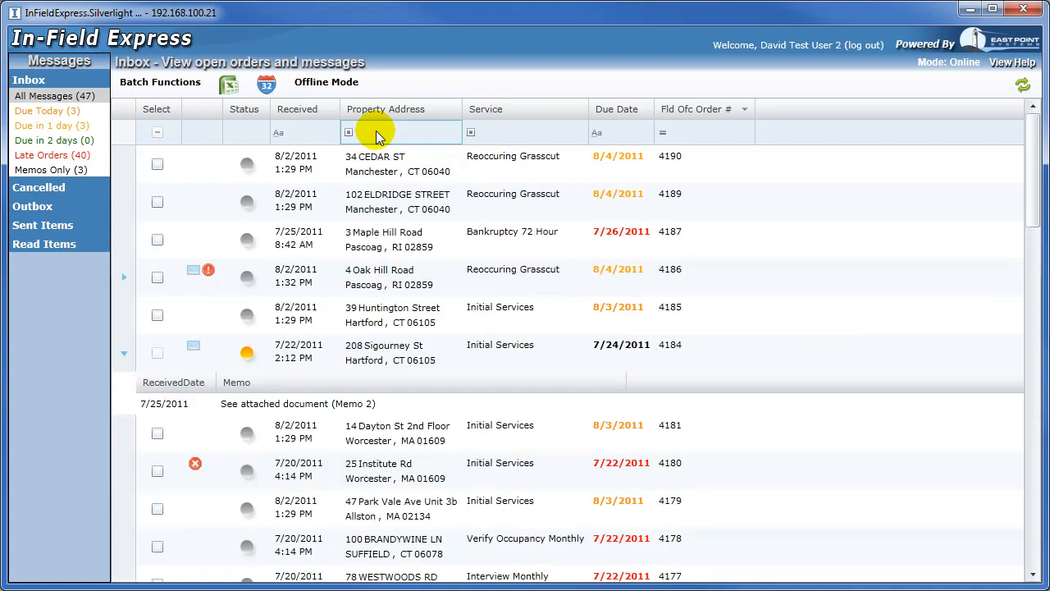
left_click(533, 132)
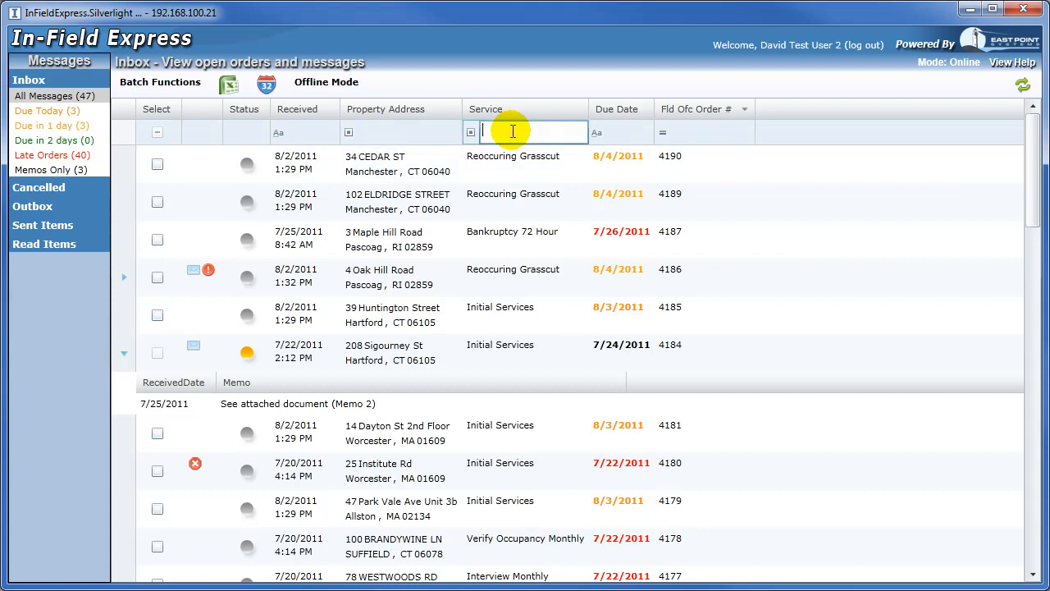
type("gre")
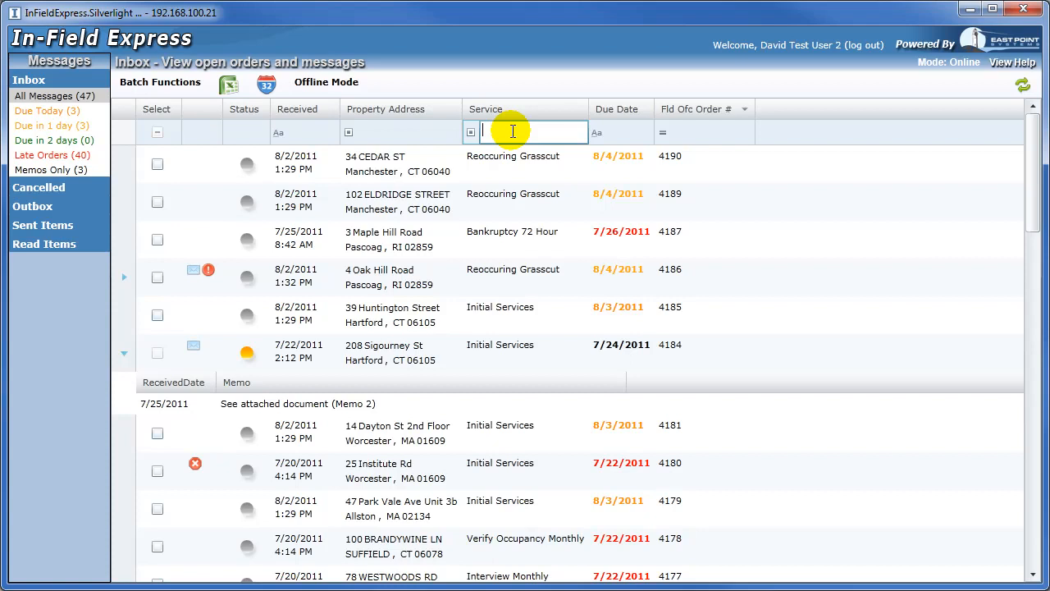
left_click(226, 85)
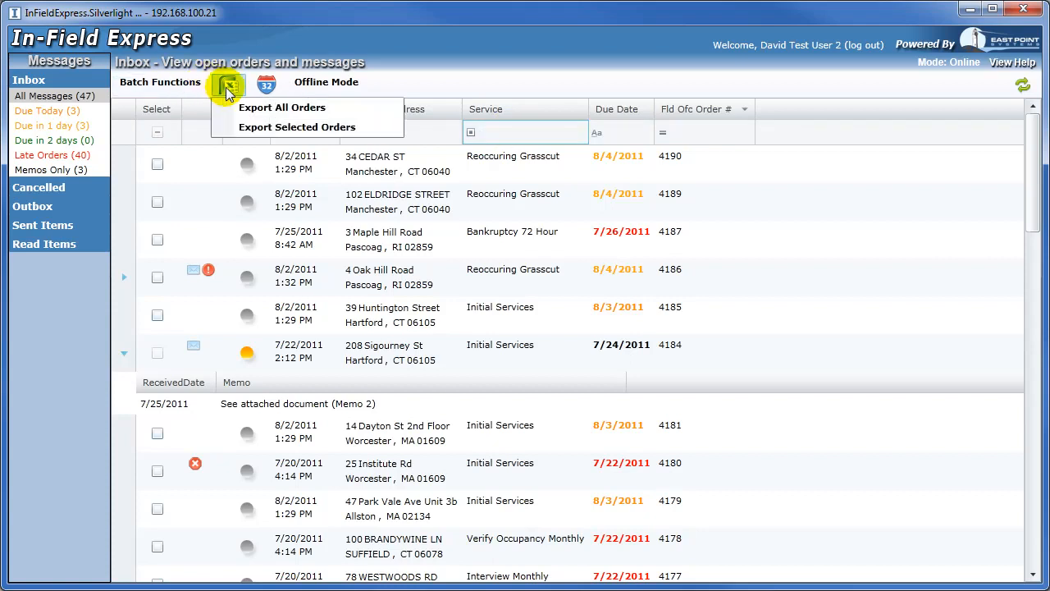
mouse_move(297, 126)
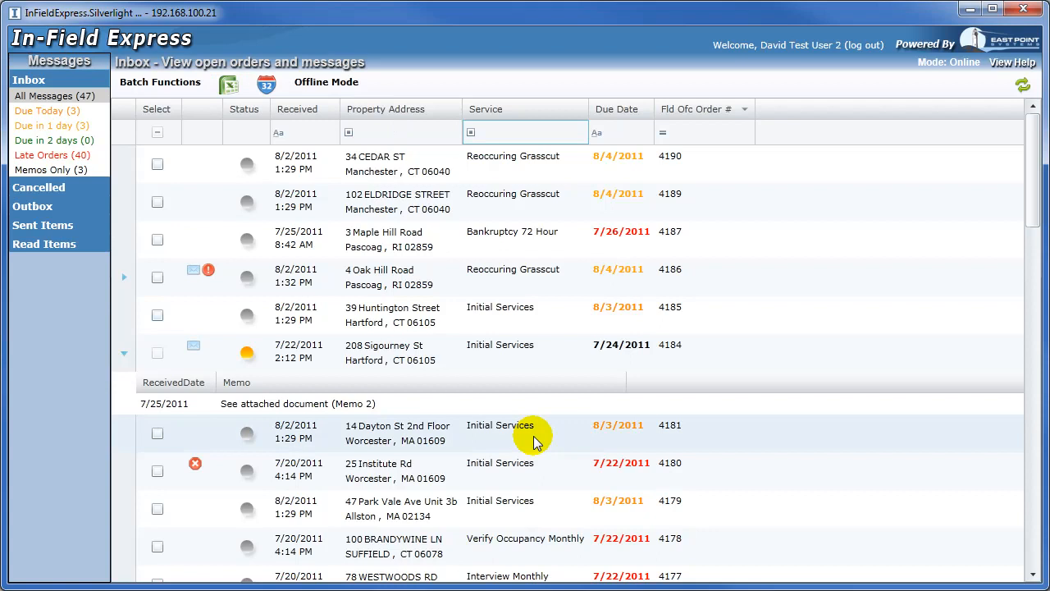
Tick the four orders and send them to the Map Routing page.
left_click(158, 315)
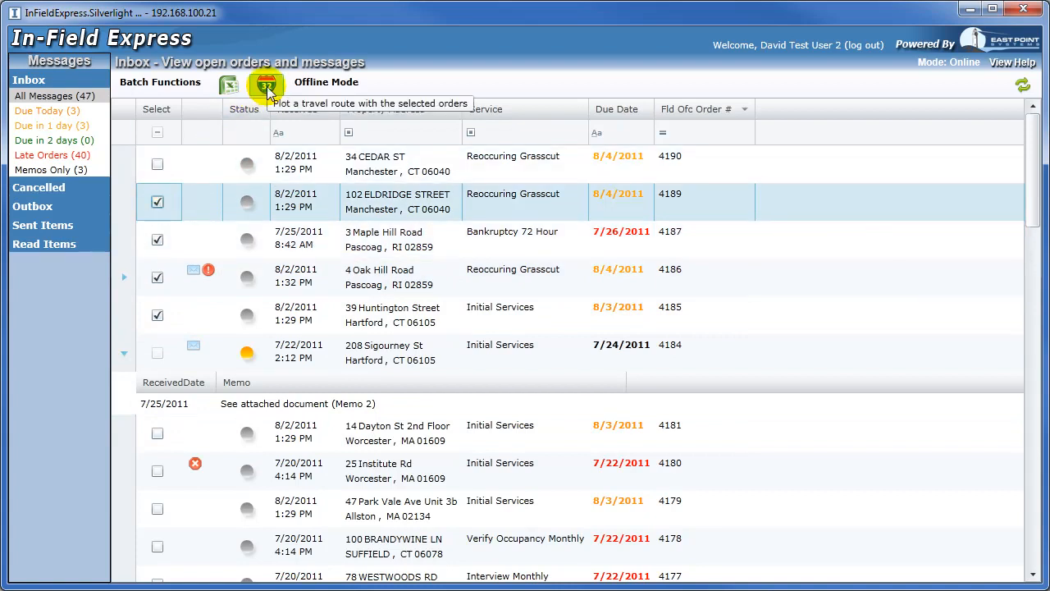
left_click(265, 86)
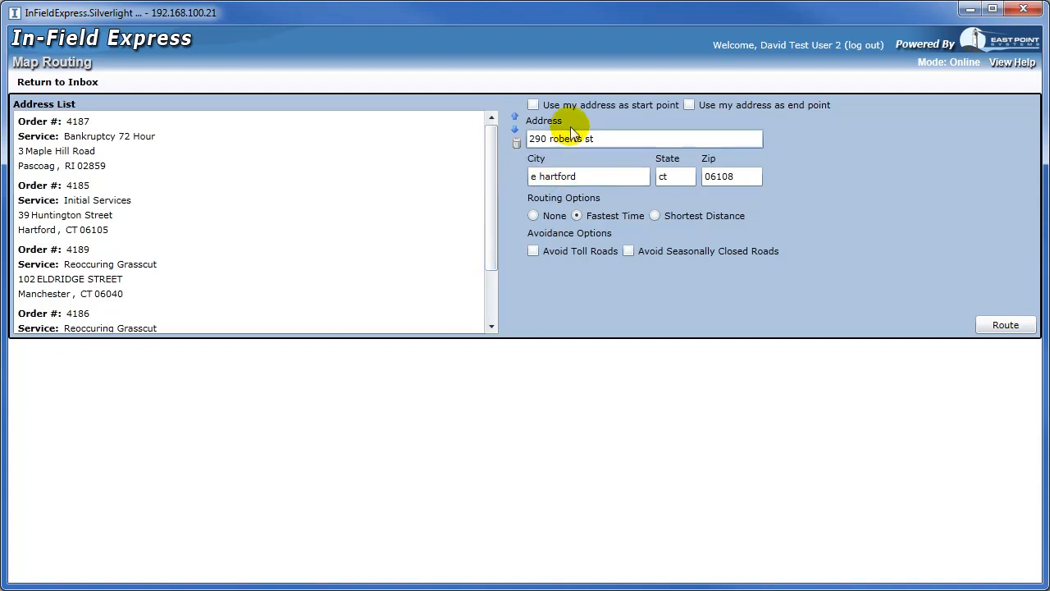
Use my address as start and end point and calculate the Fastest Time route.
left_click(689, 105)
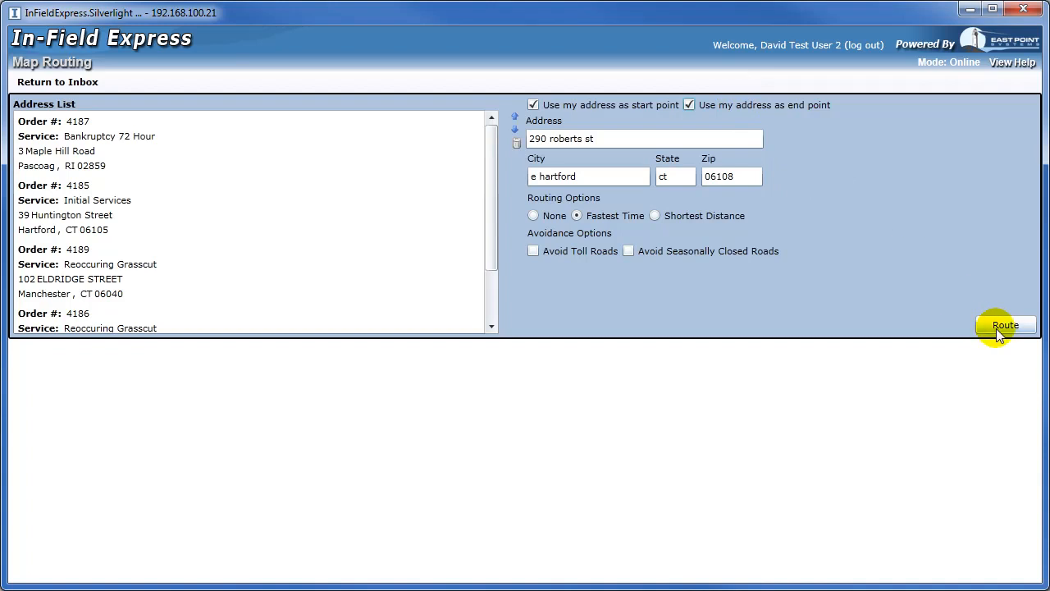
left_click(1004, 324)
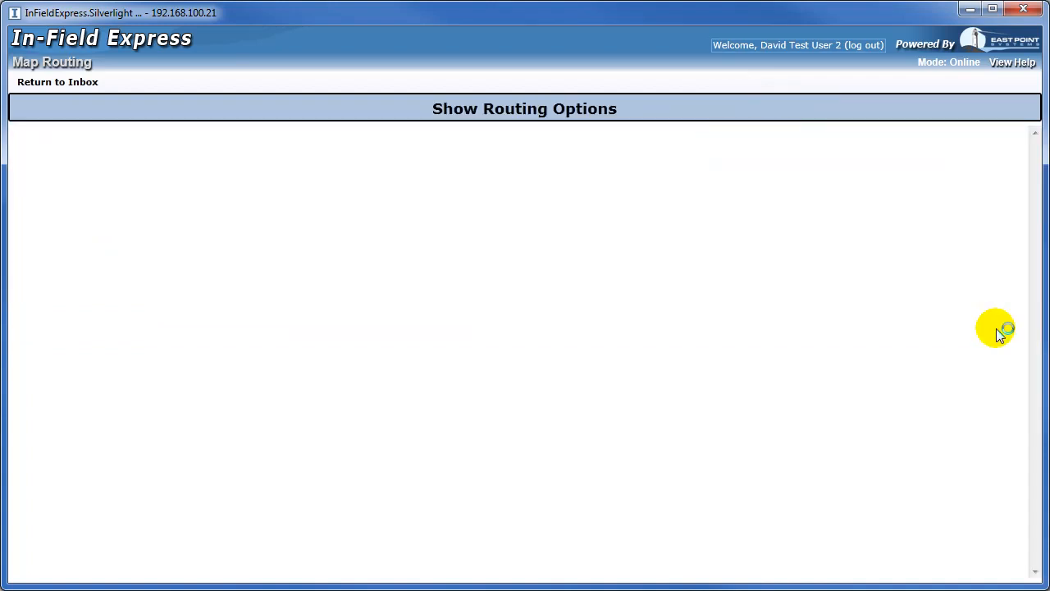